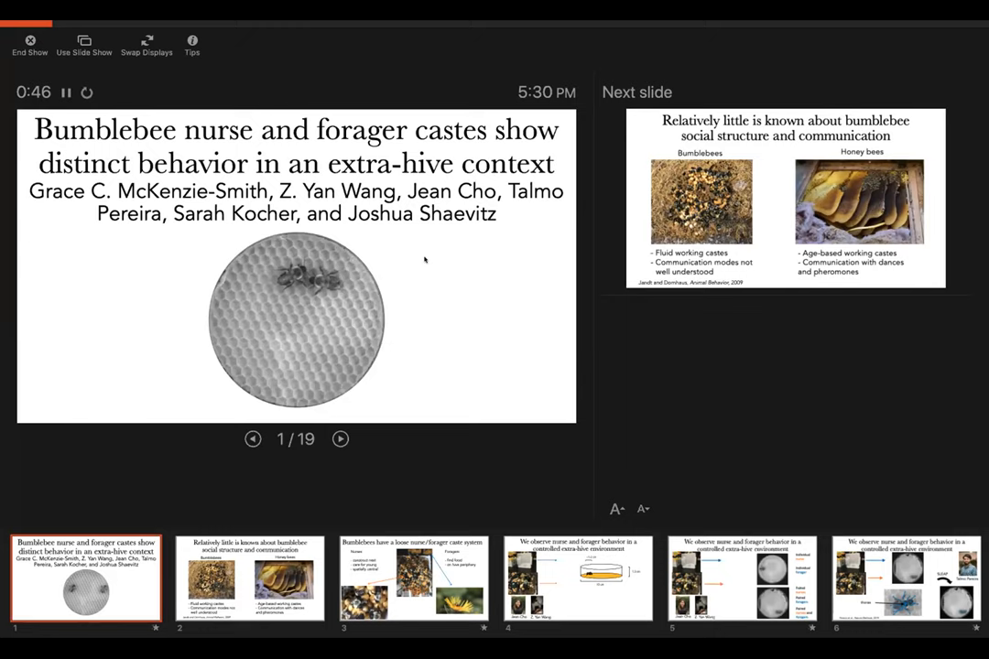
Advance from the title slide to slide 2, comparing bumblebee and honey bee social structure.
{"action": "left_click", "coordinate": [340, 438]}
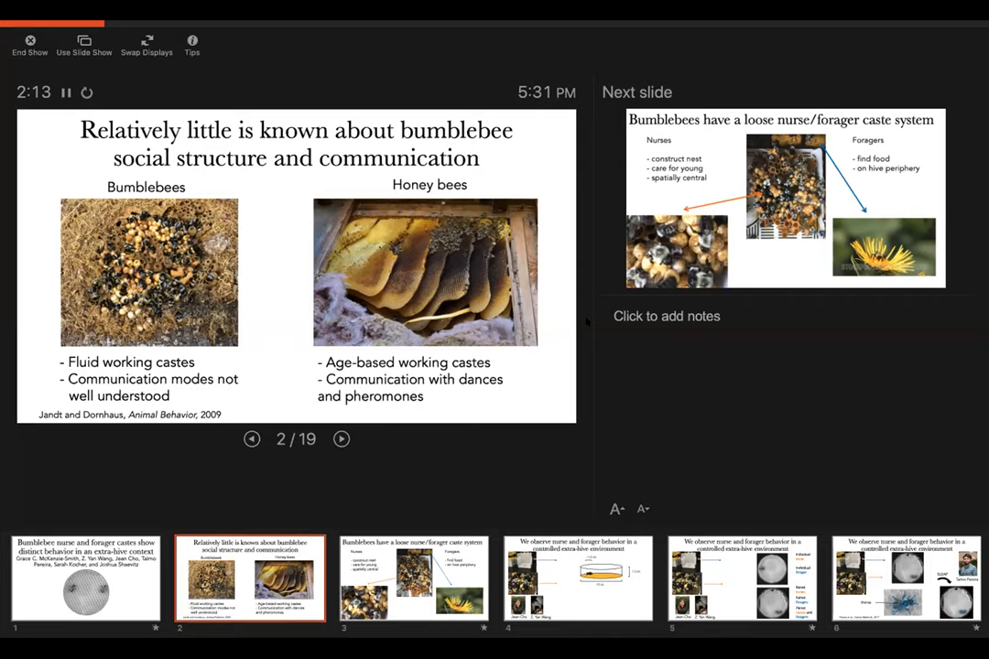
Advance through slide 3 on nurse/forager castes to slide 4 showing the extra-hive arena.
{"action": "left_click", "coordinate": [341, 438]}
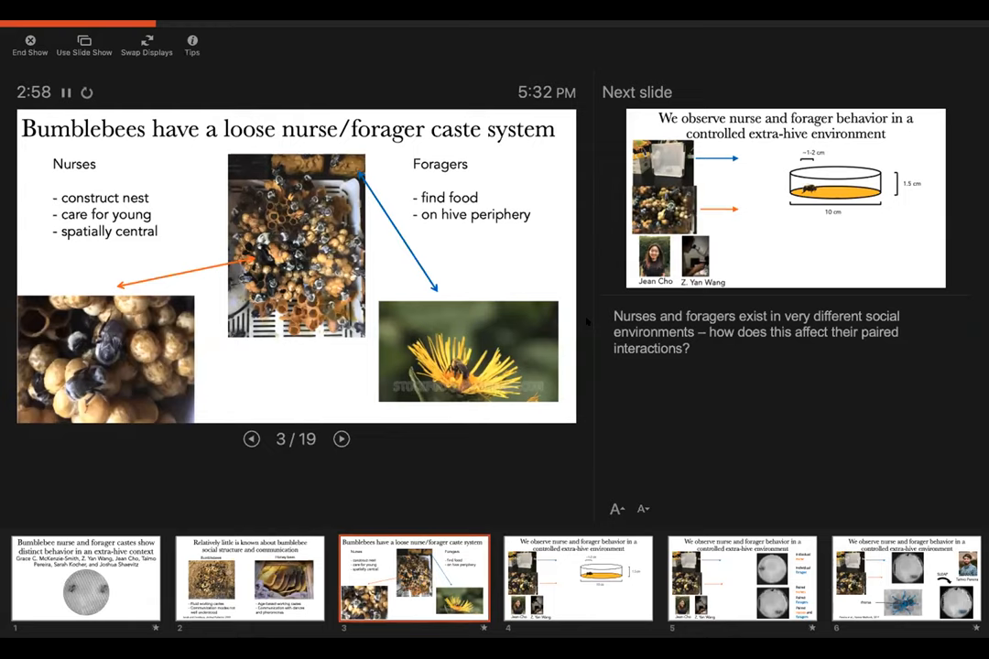
{"action": "left_click", "coordinate": [341, 439]}
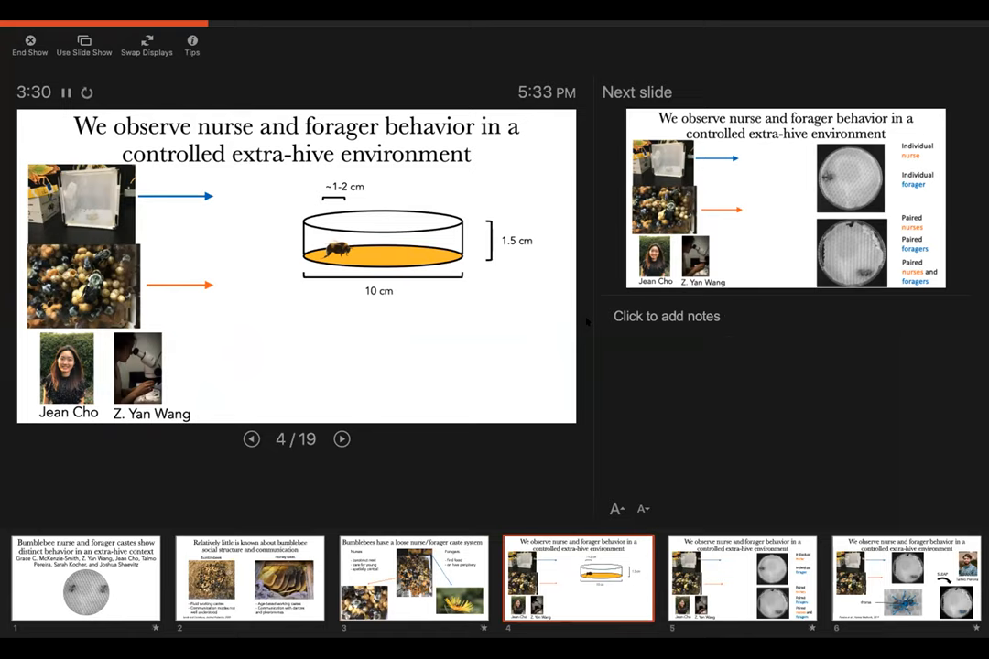
Advance from slide 4 to slide 6, showing SLEAP thorax tracking of arena recordings.
{"action": "left_click", "coordinate": [342, 438]}
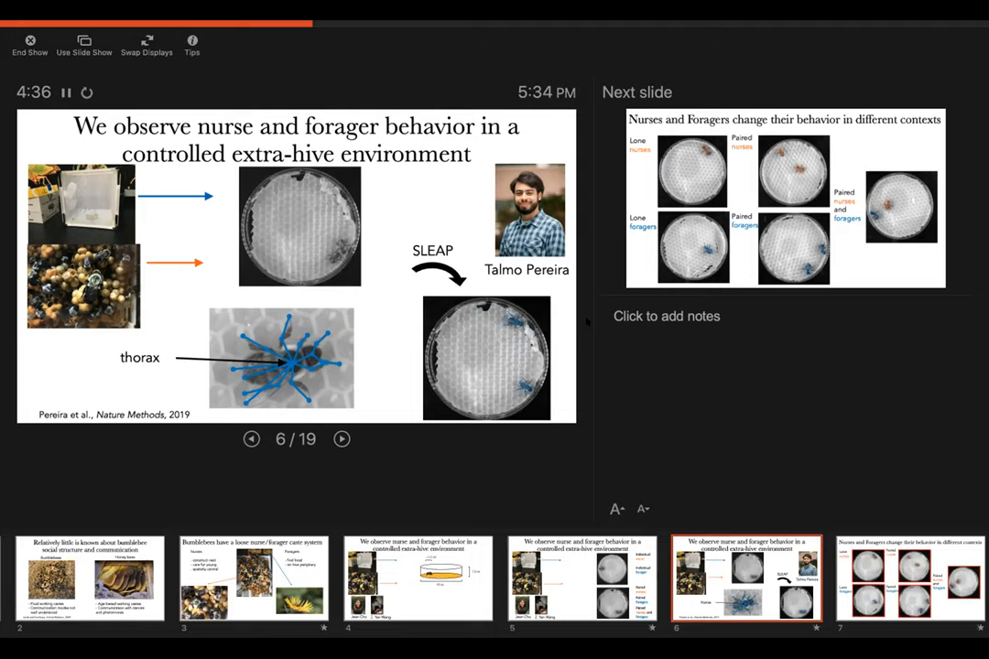
Advance to slide 7, comparing lone and paired nurses and foragers in the arena.
{"action": "left_click", "coordinate": [342, 439]}
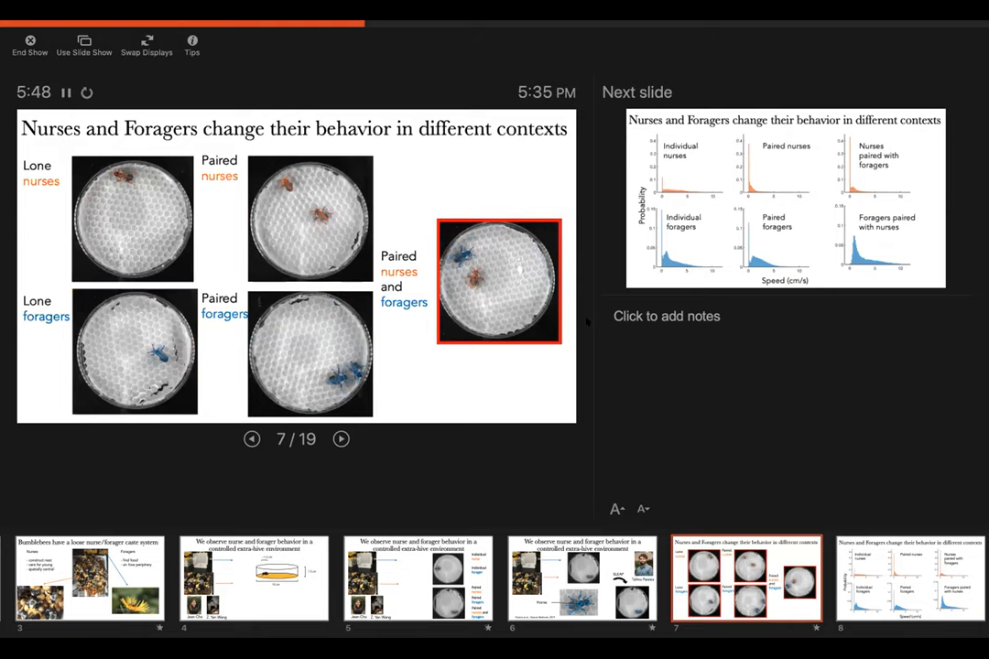
Step through speed distributions and bee-arrangement slides to slide 14, nurses behind foragers.
{"action": "left_click", "coordinate": [342, 439]}
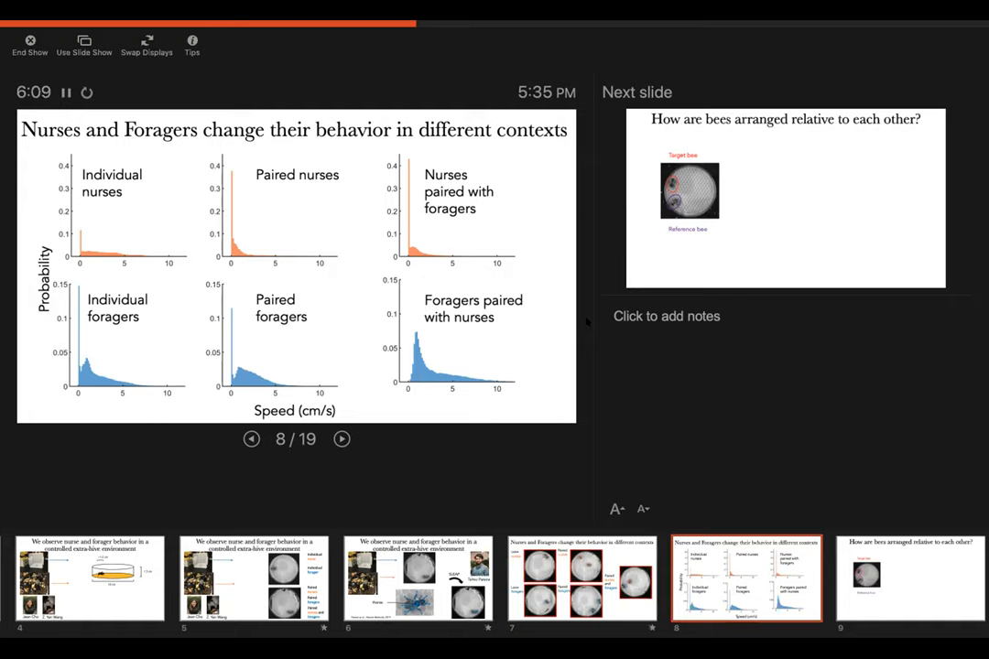
{"action": "left_click", "coordinate": [342, 439]}
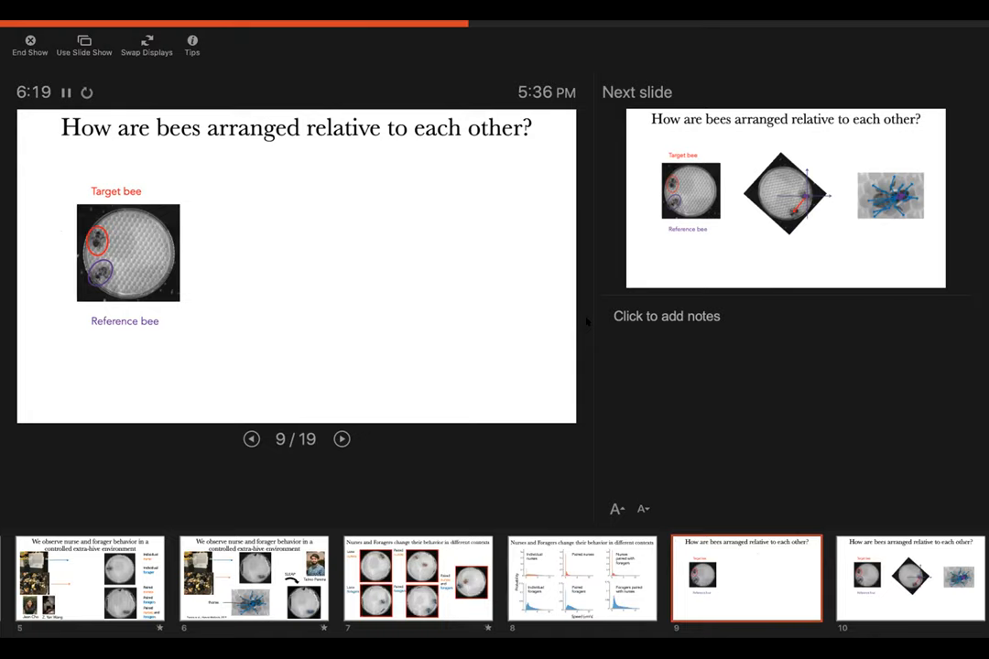
{"action": "left_click", "coordinate": [345, 439]}
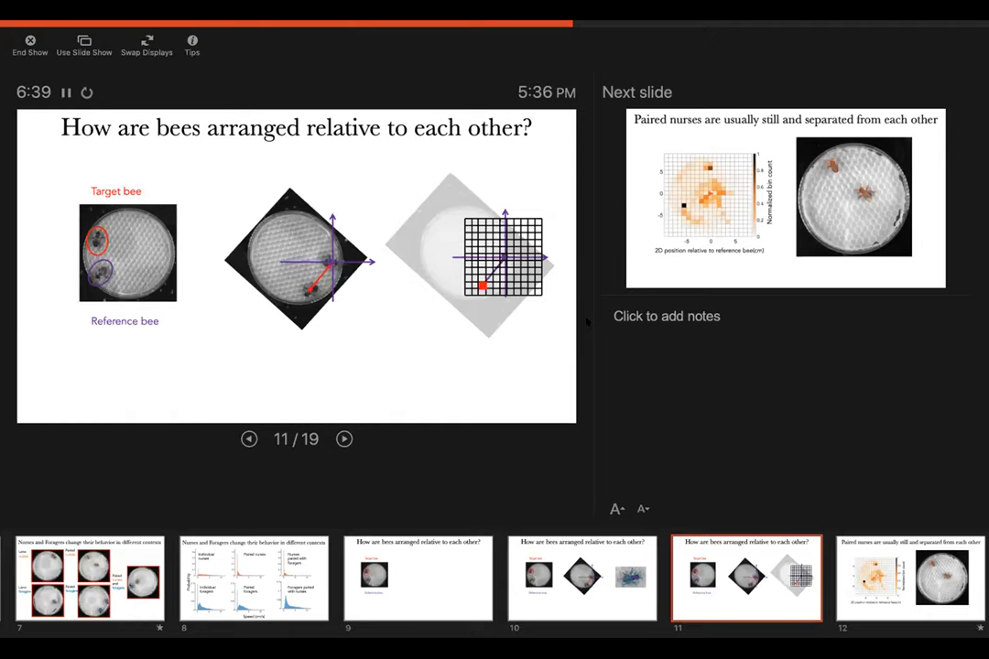
{"action": "left_click", "coordinate": [345, 439]}
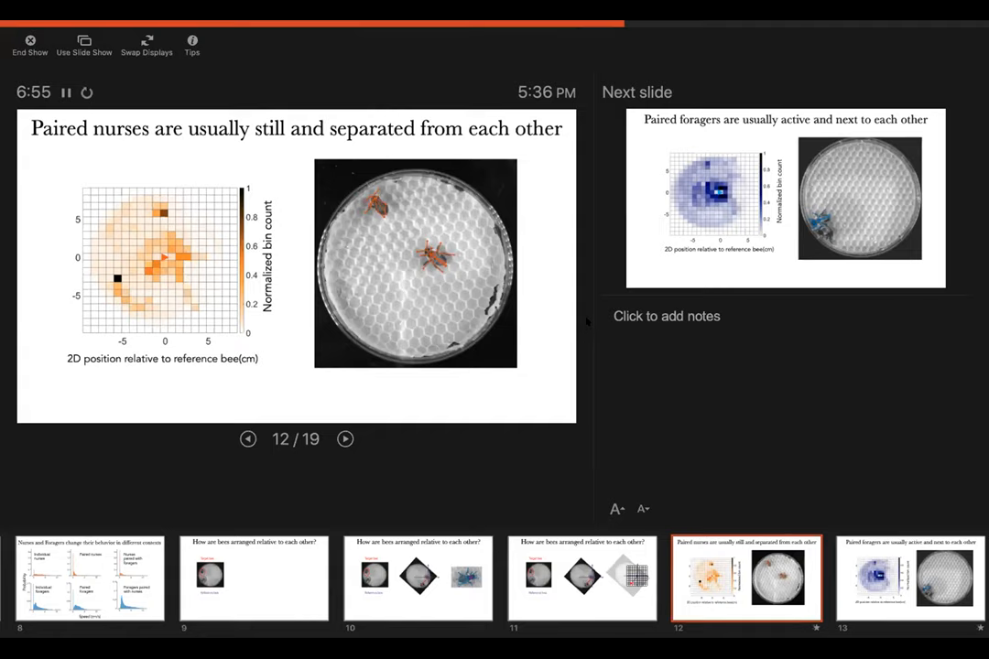
{"action": "left_click", "coordinate": [345, 438]}
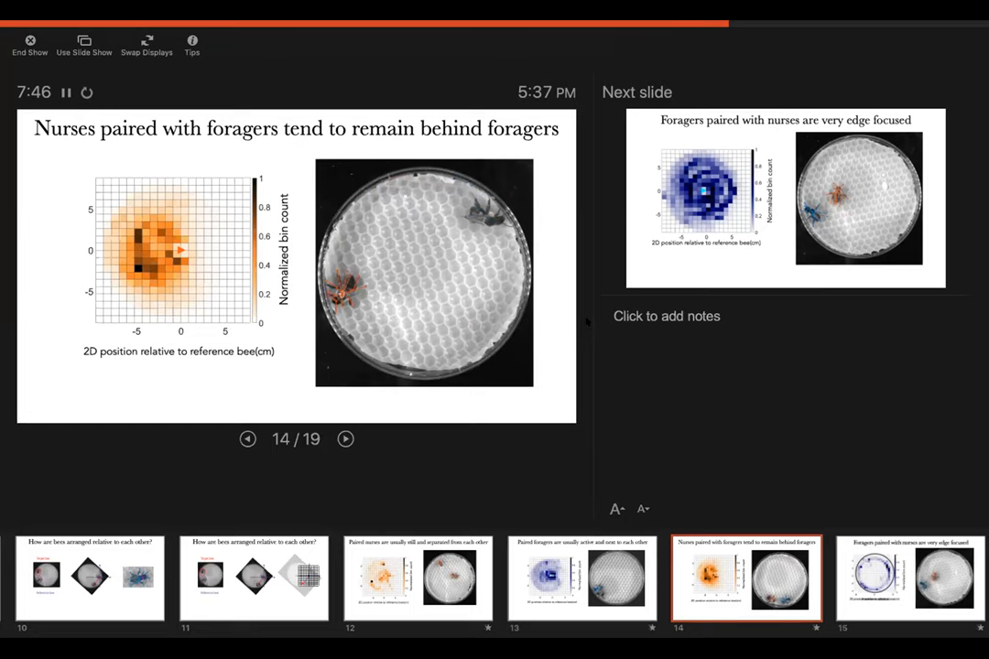
Advance past slide 15 on edge-focused foragers to slide 16 on unquantified interactions.
{"action": "left_click", "coordinate": [345, 438]}
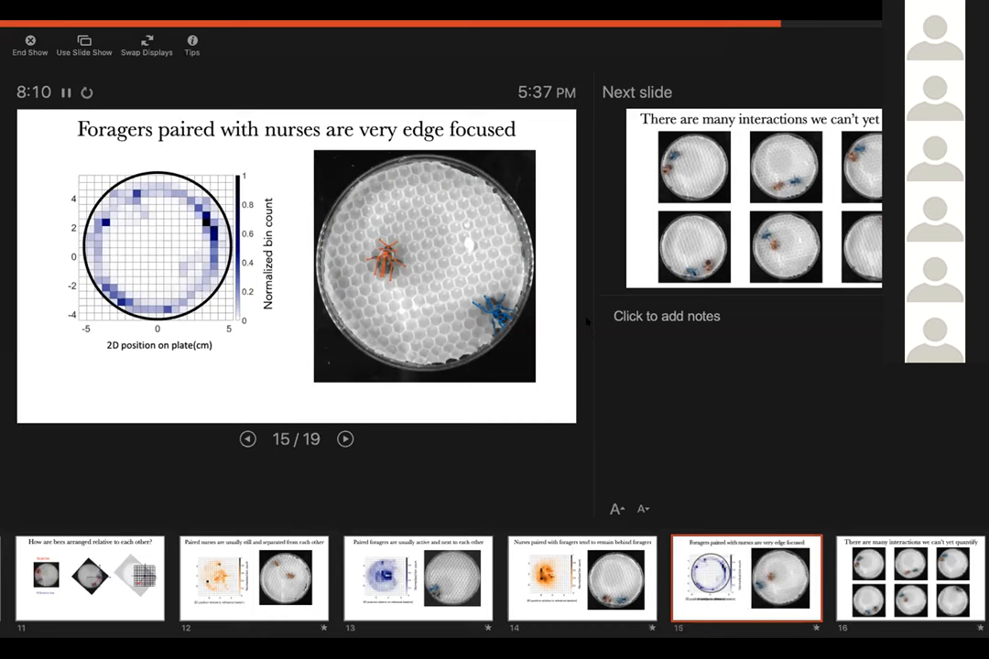
{"action": "left_click", "coordinate": [345, 439]}
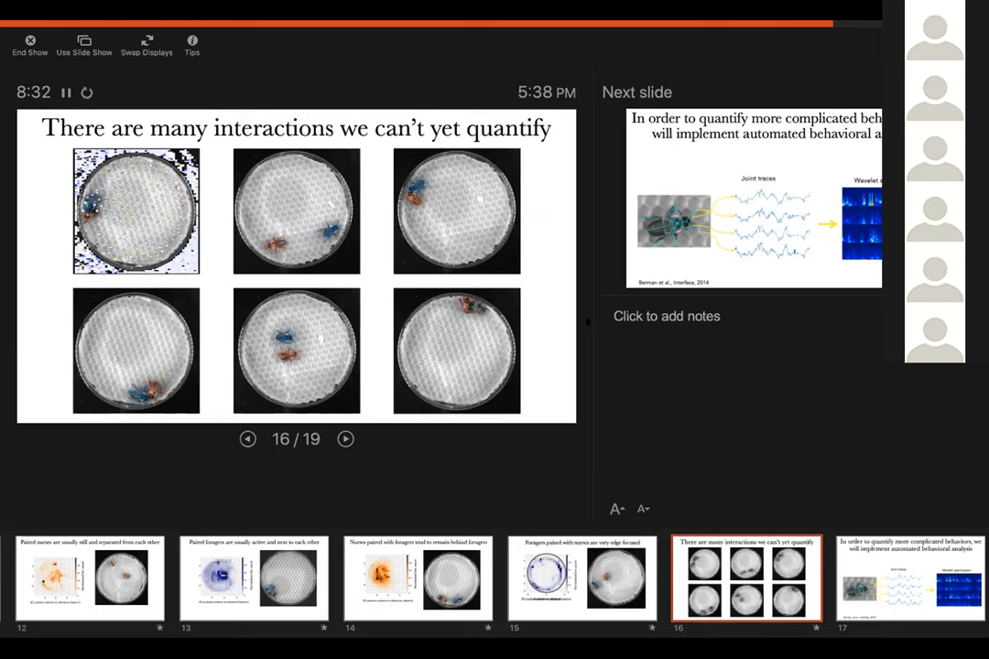
Advance through slide 17 on automated behavioral analysis to slide 18, the Summary.
{"action": "left_click", "coordinate": [345, 439]}
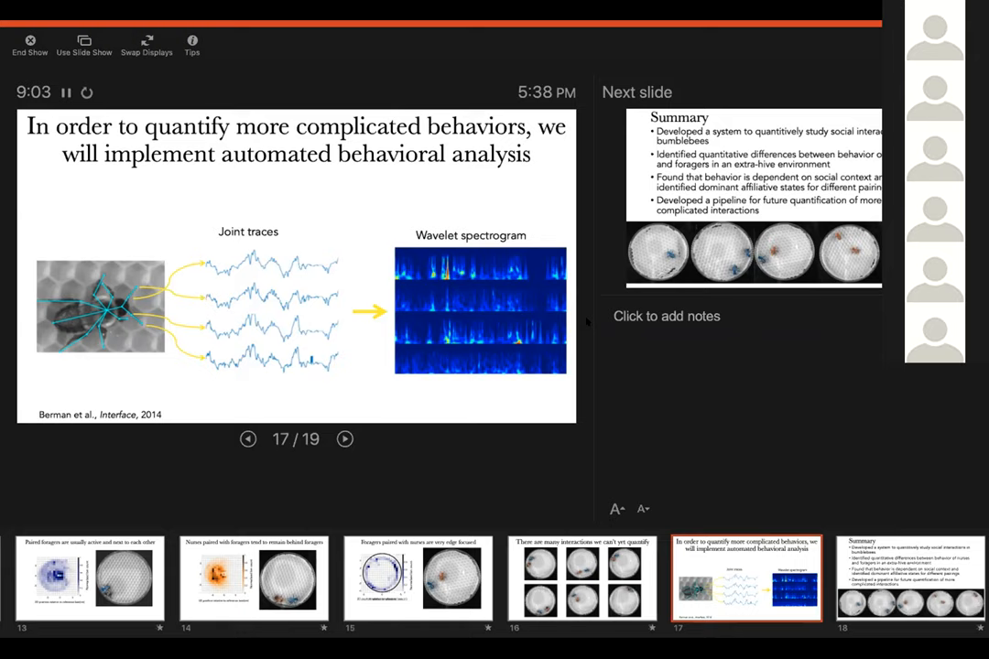
{"action": "left_click", "coordinate": [345, 438]}
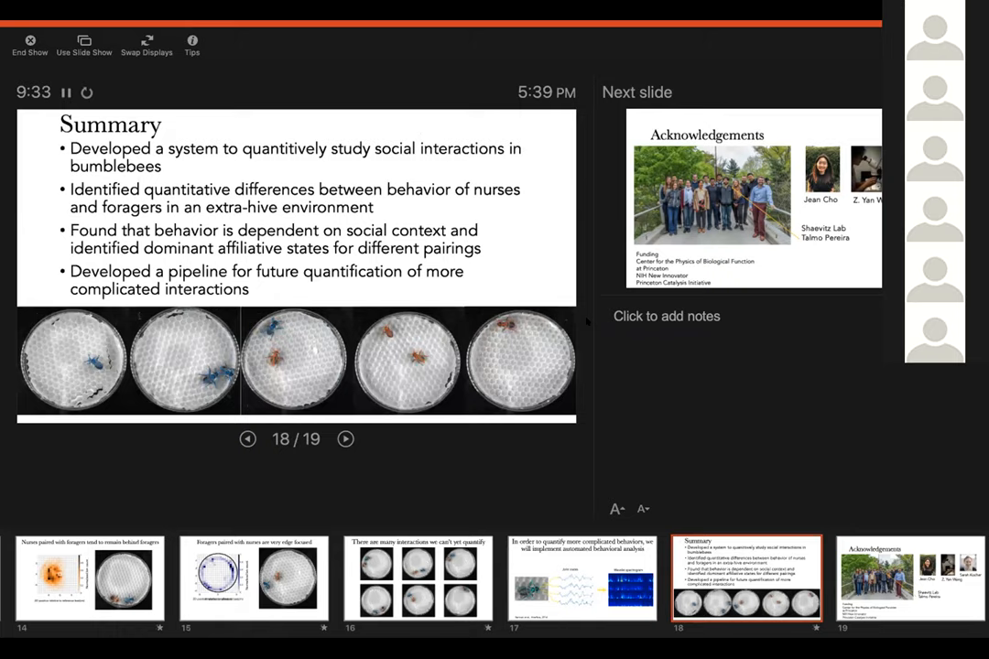
Show slide 19, Acknowledgements, then exit the finished slide show to the desktop.
{"action": "left_click", "coordinate": [345, 439]}
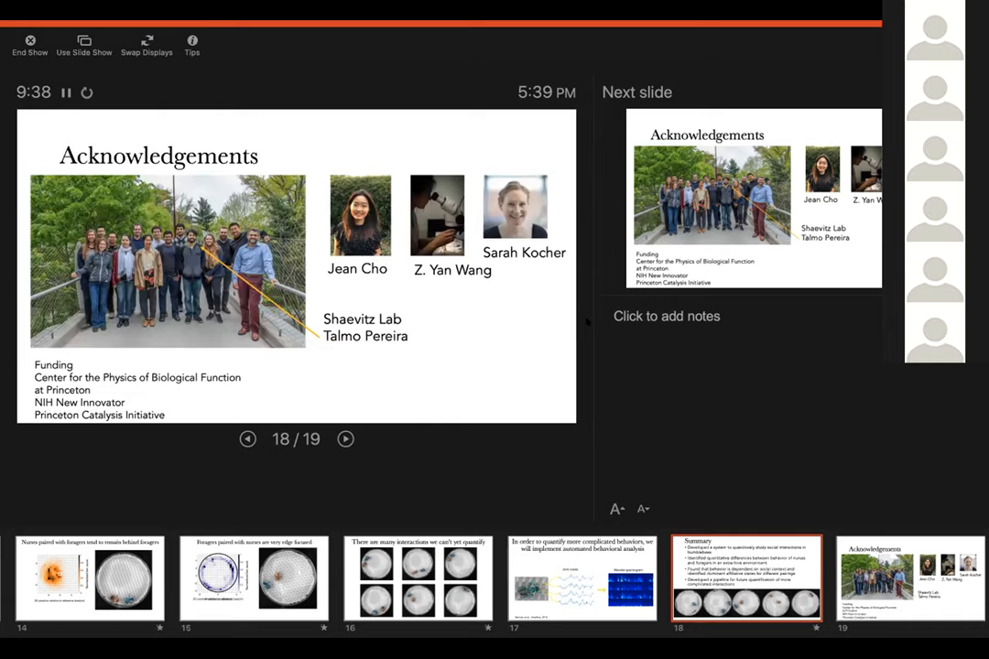
{"action": "left_click", "coordinate": [345, 438]}
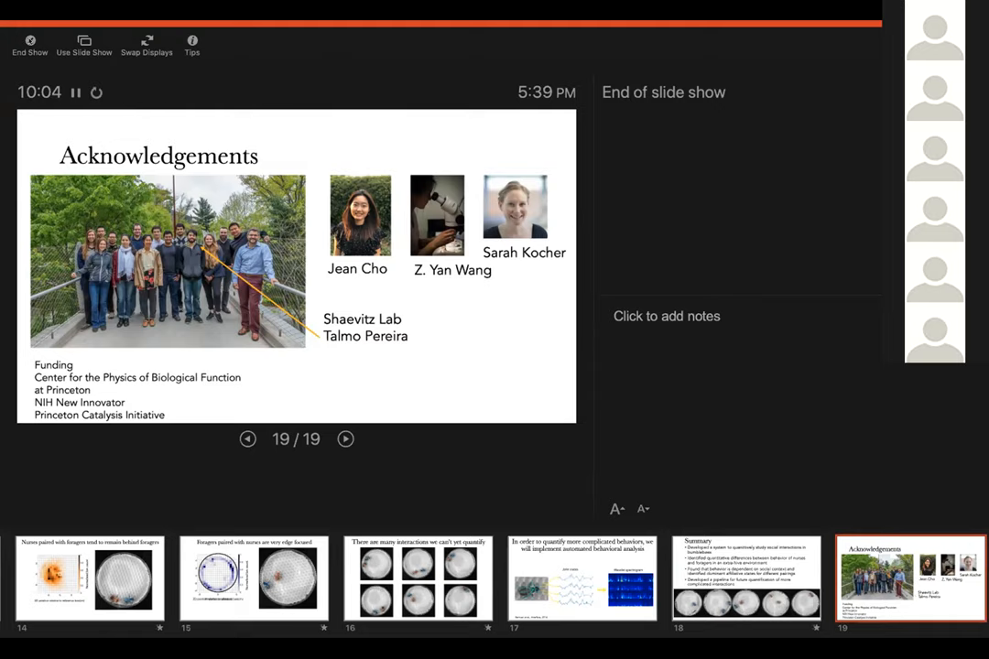
{"action": "left_click", "coordinate": [29, 44]}
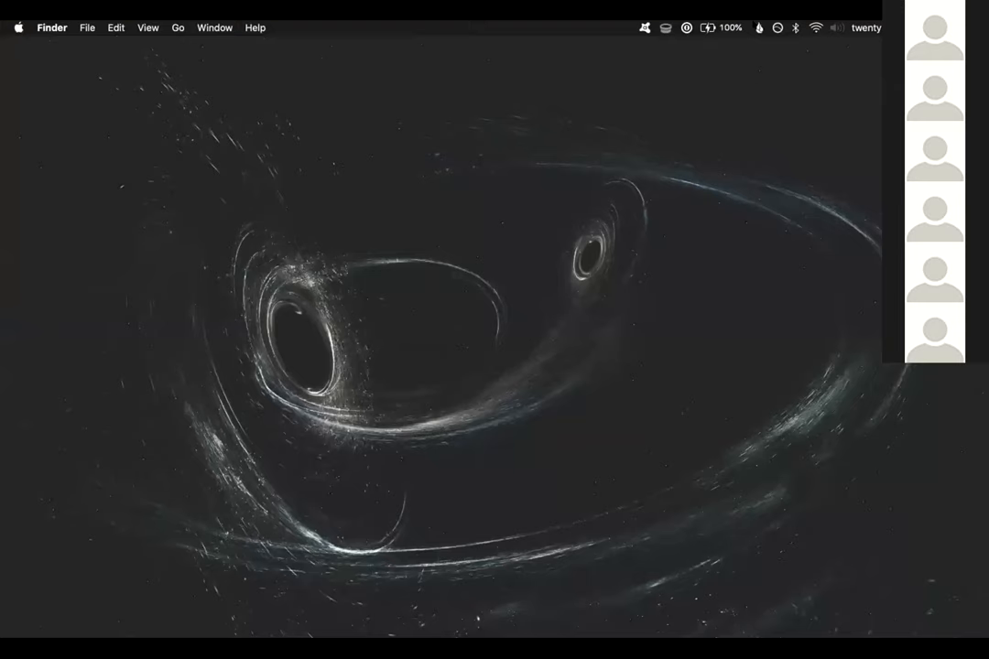